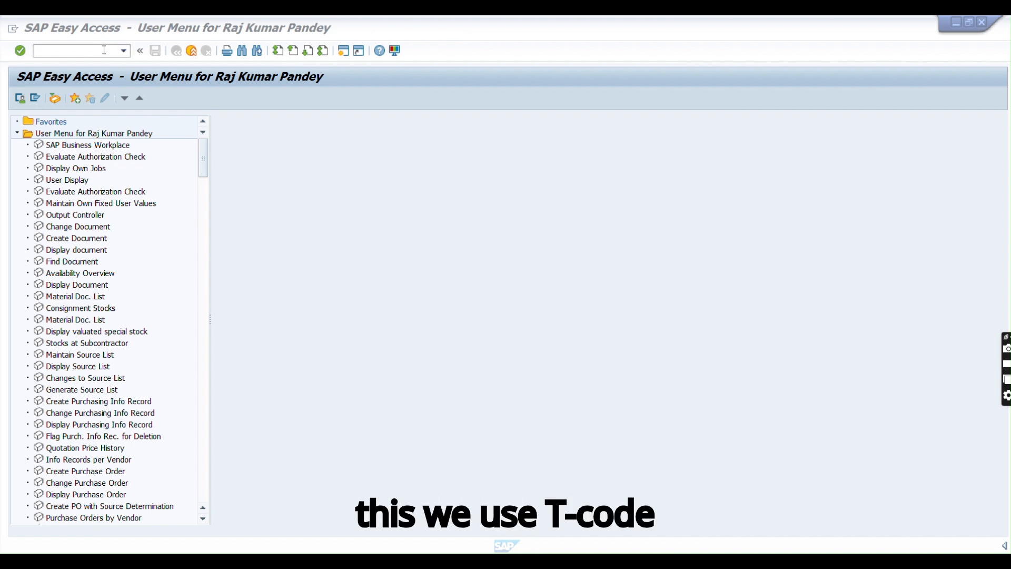
# Step: Launch transaction MB51 from the command field to reach the Material Document List
pyautogui.click(79, 49)
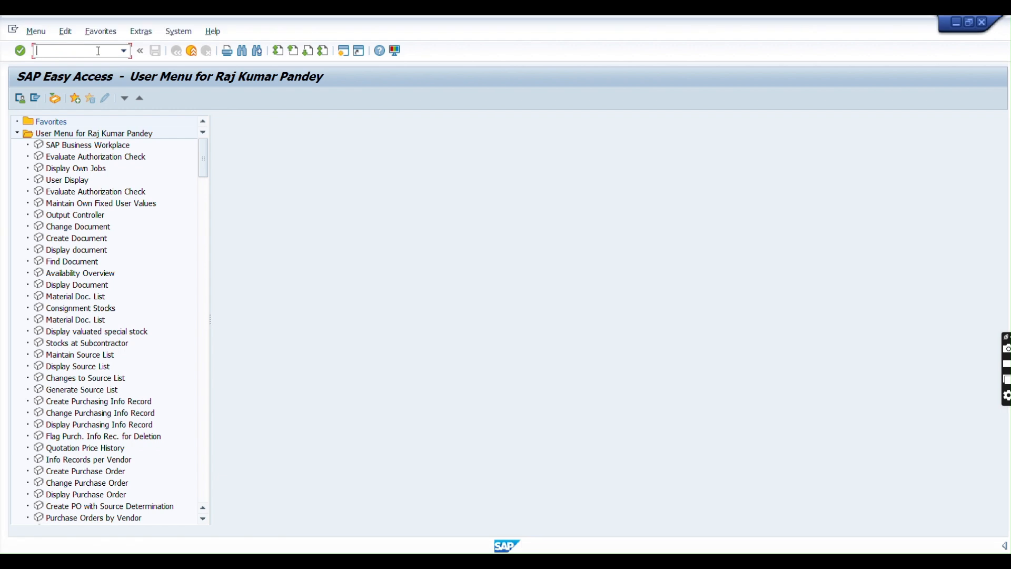
pyautogui.write('m')
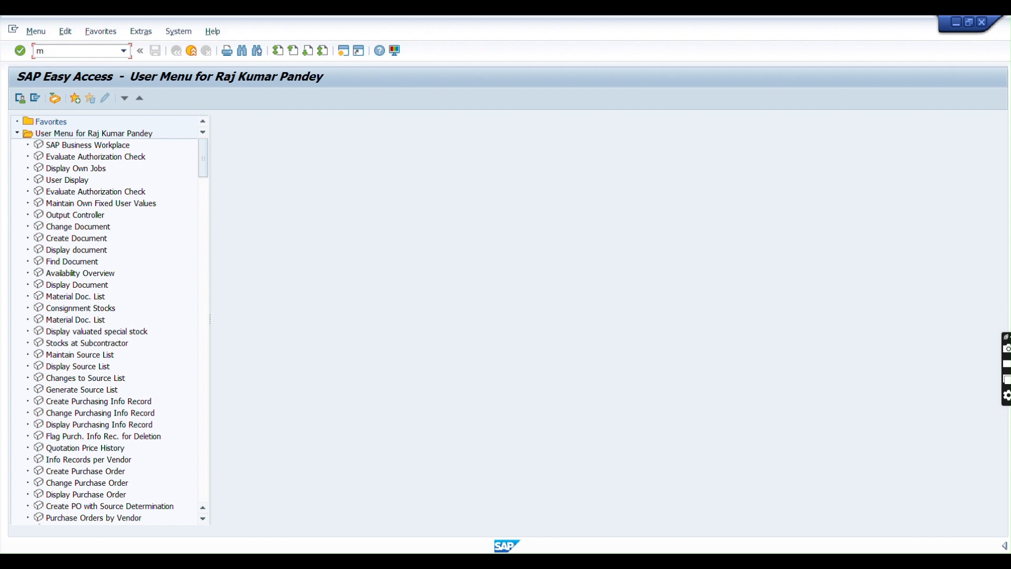
pyautogui.write('b51')
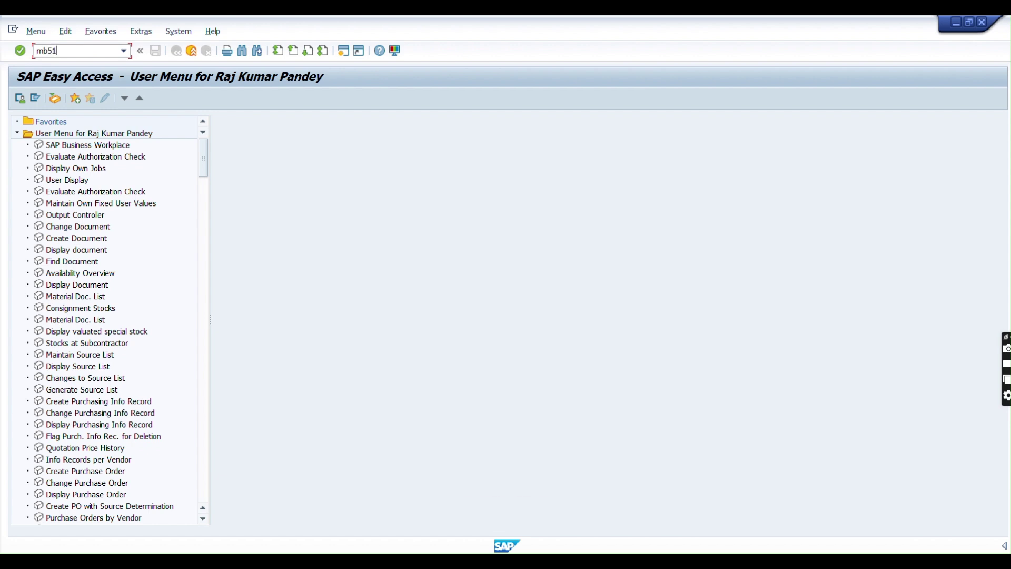
pyautogui.press('Enter')
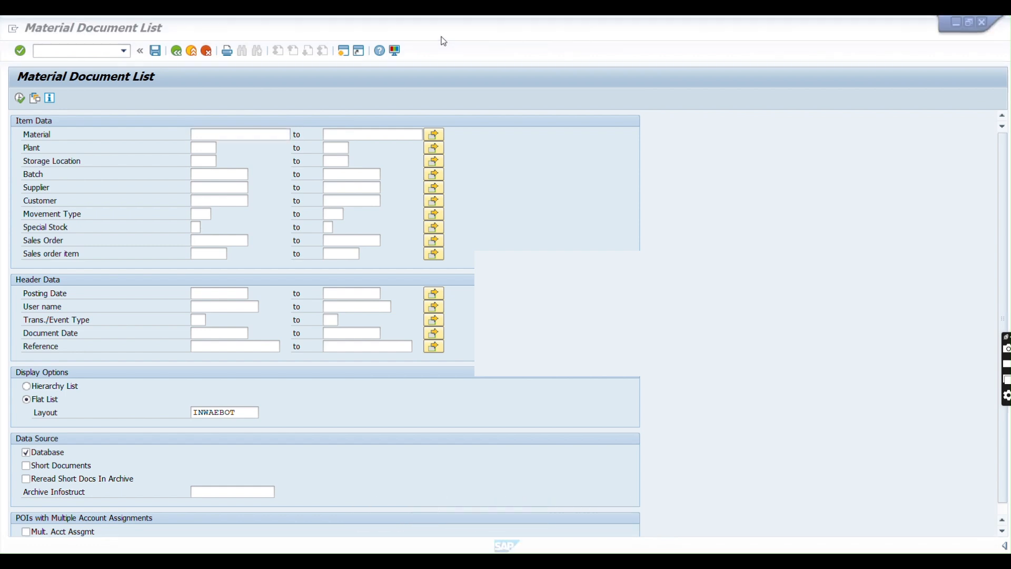
# Step: Fill the selection with material 11000055, plant 3037 and storage location 3037
pyautogui.click(240, 135)
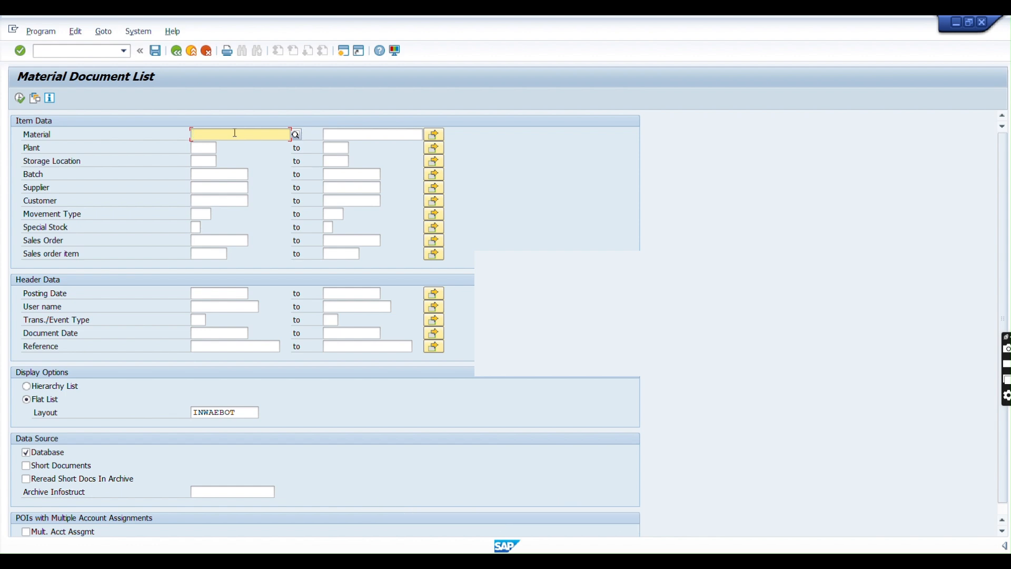
pyautogui.write('opc')
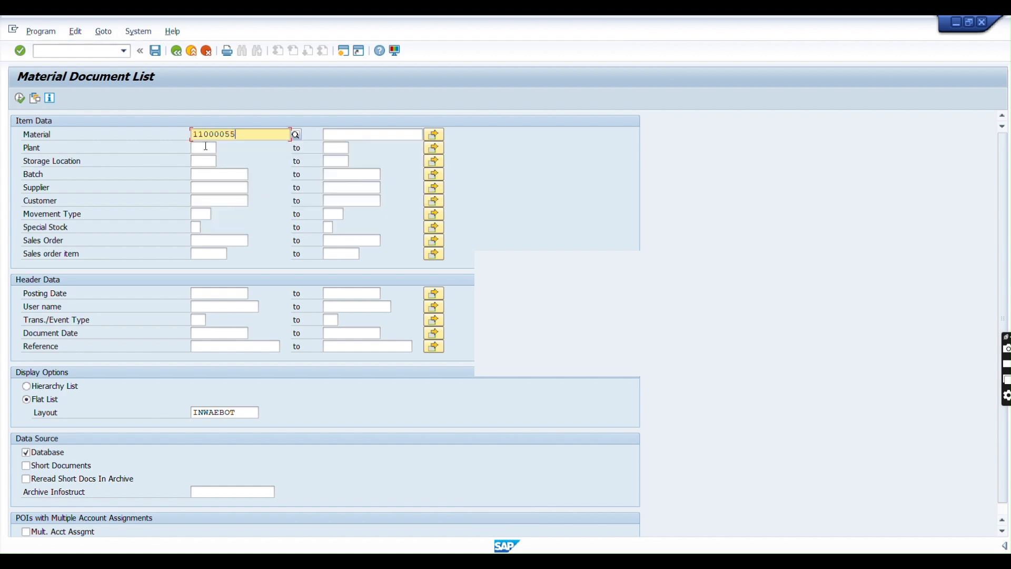
pyautogui.click(204, 147)
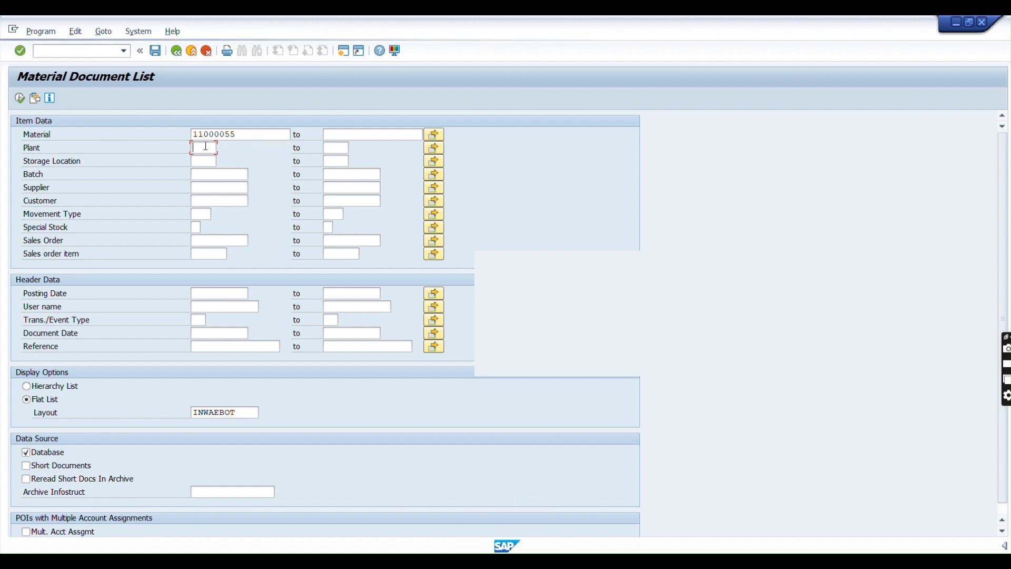
pyautogui.write('3037')
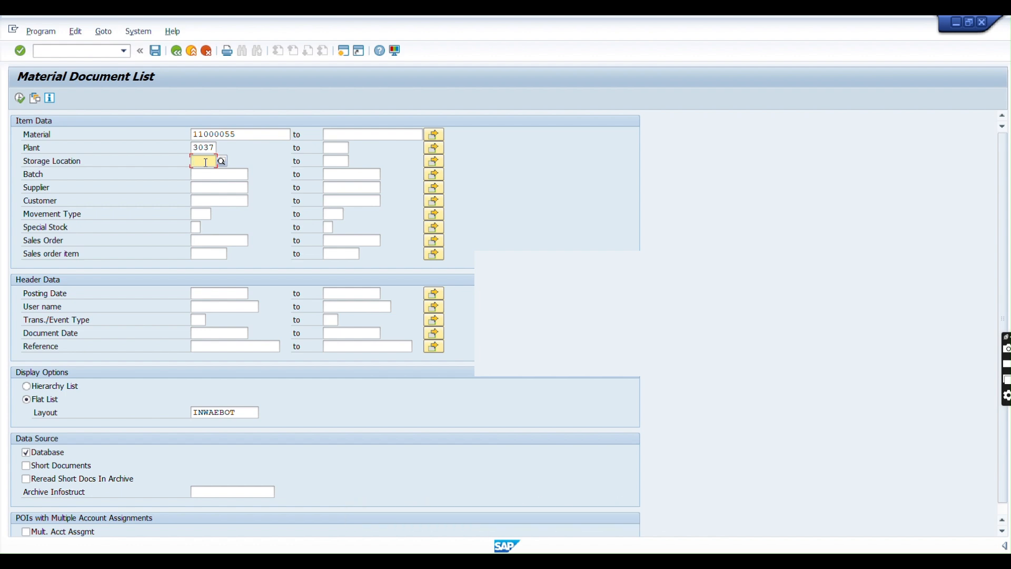
pyautogui.write('3037')
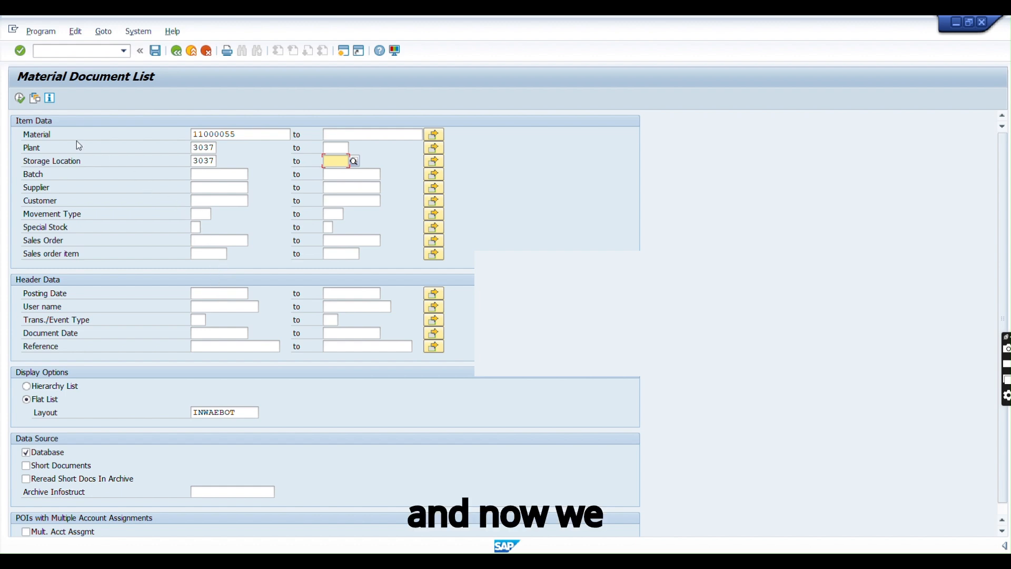
pyautogui.click(18, 99)
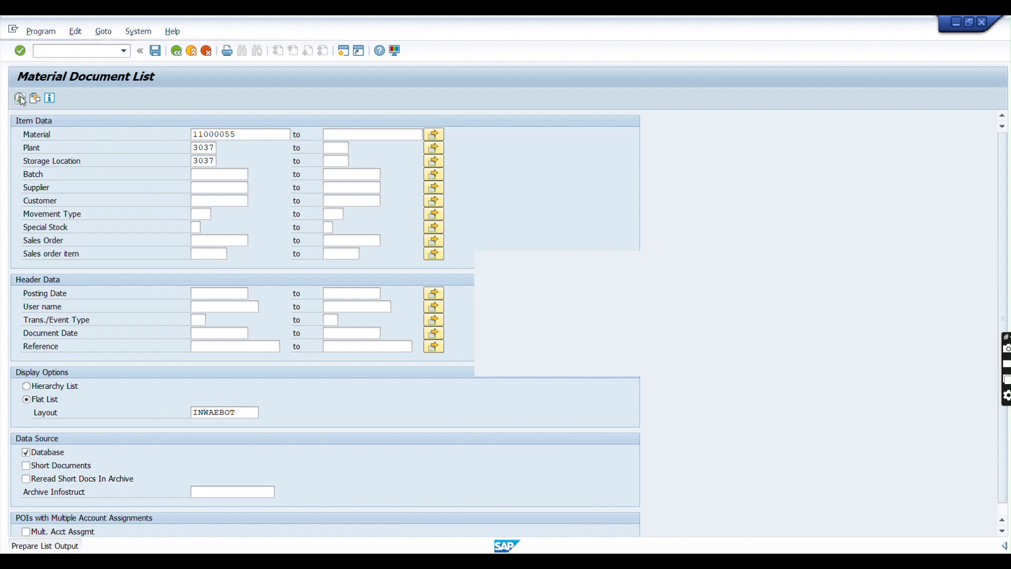
pyautogui.click(19, 99)
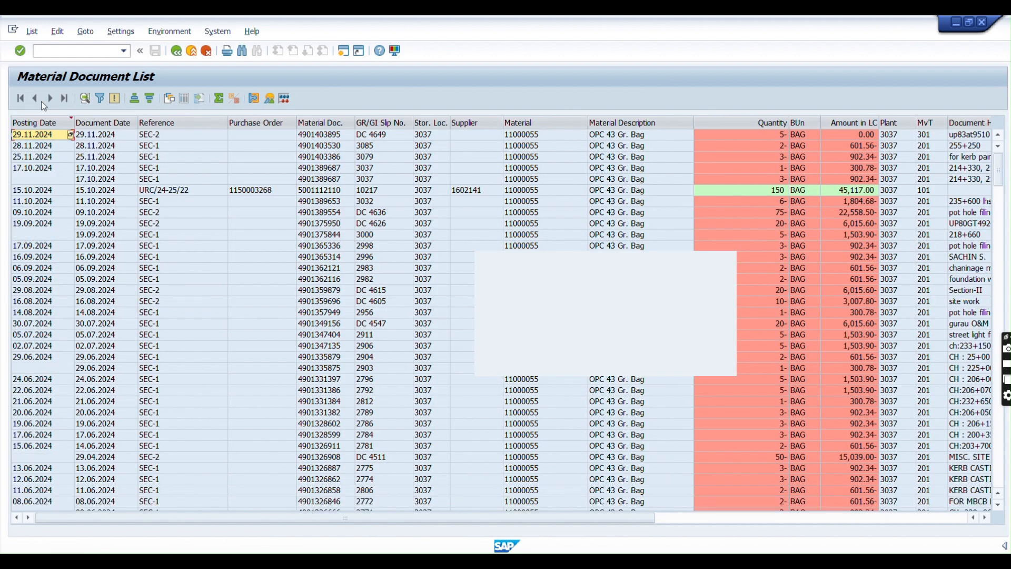
pyautogui.click(105, 122)
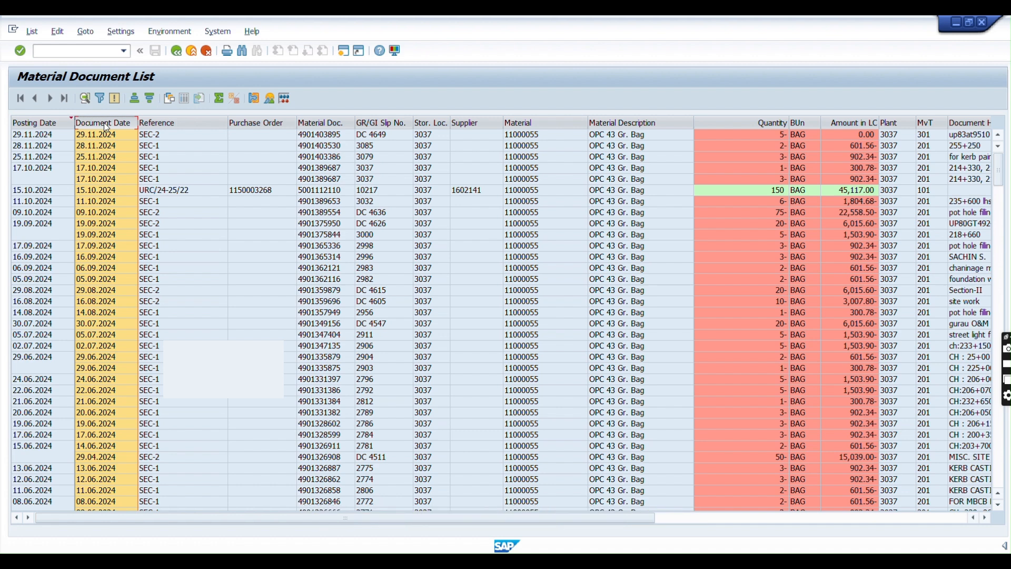
pyautogui.click(31, 122)
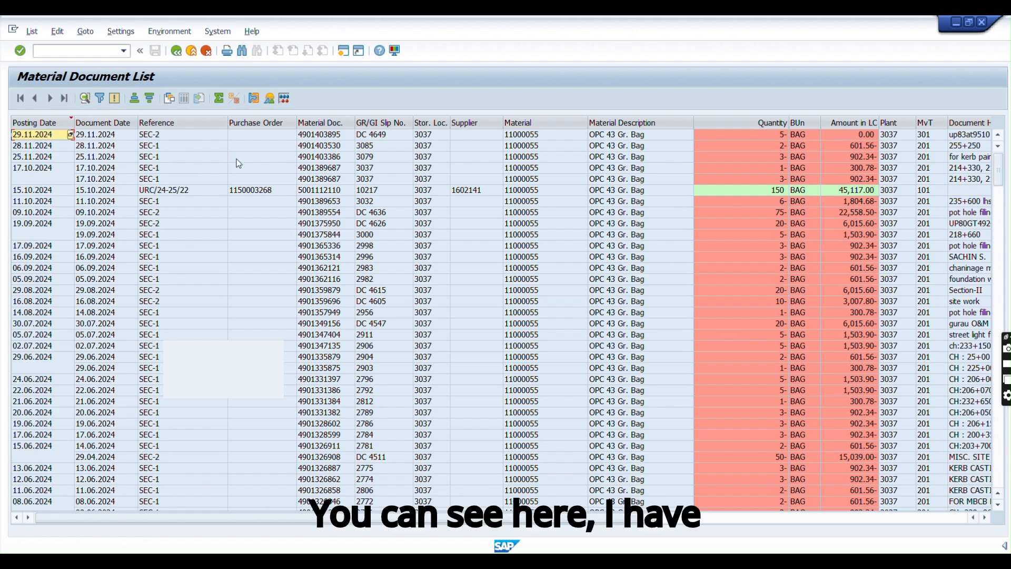
pyautogui.click(759, 213)
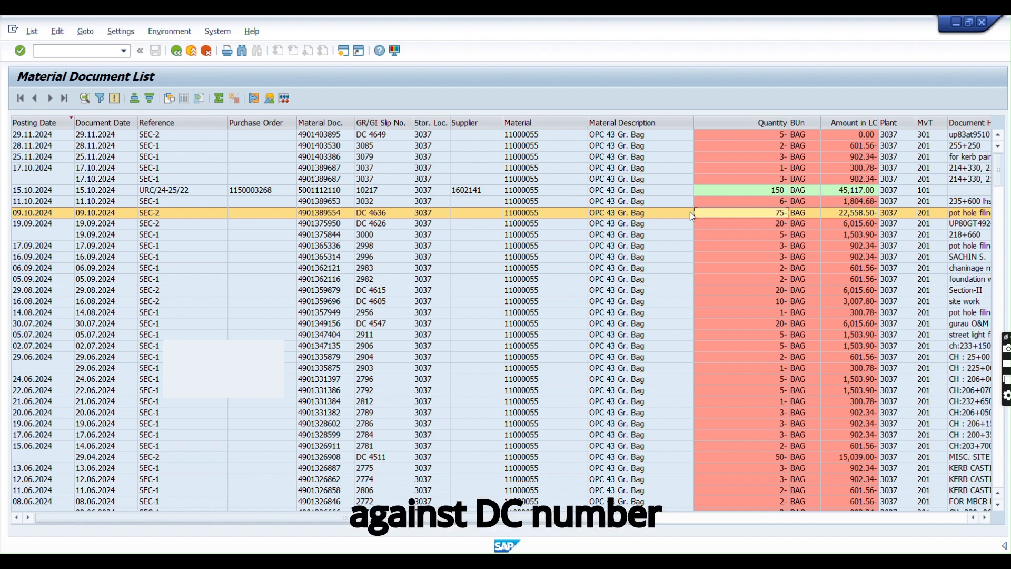
pyautogui.moveTo(391, 219)
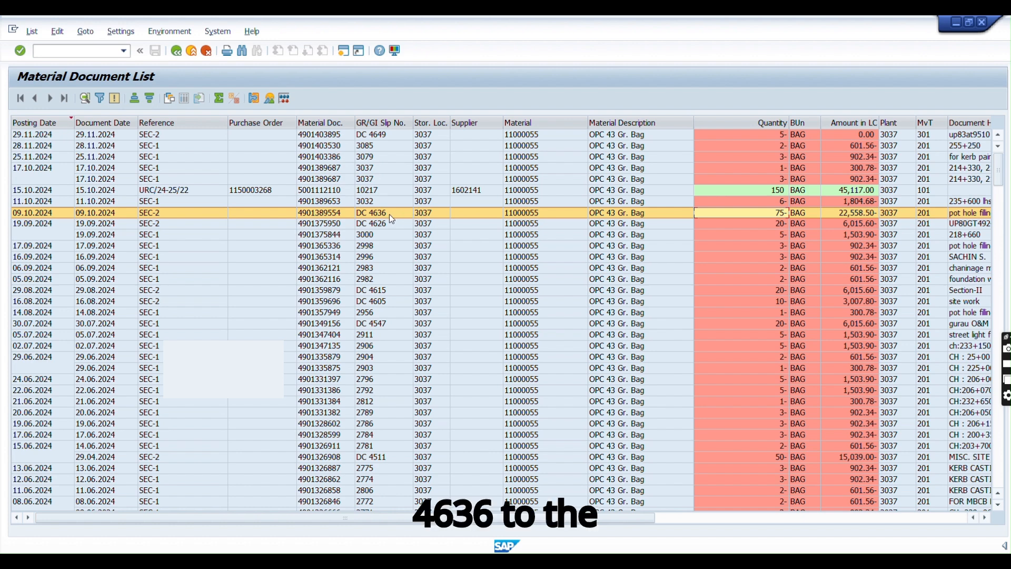
pyautogui.moveTo(283, 217)
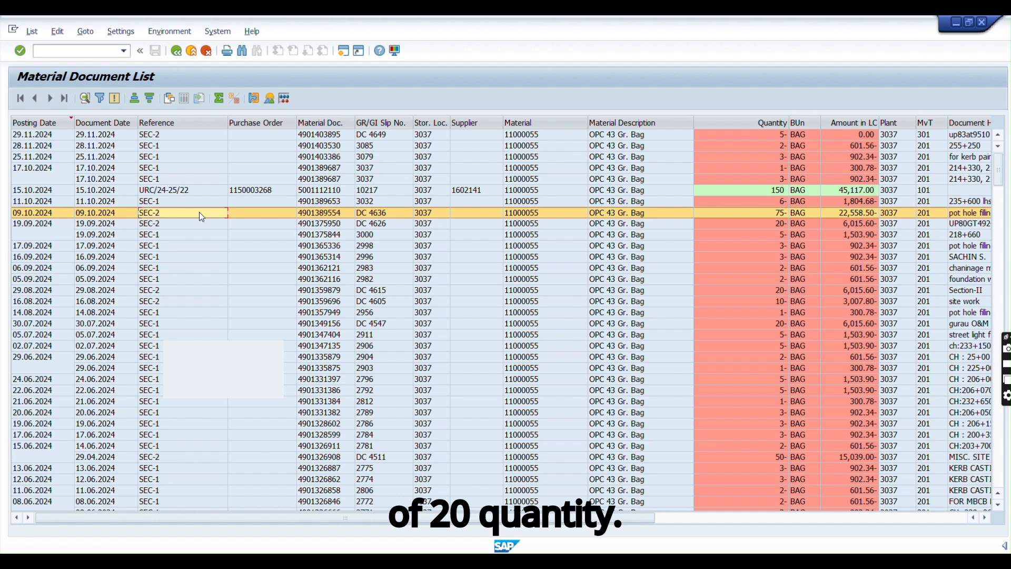
pyautogui.moveTo(281, 205)
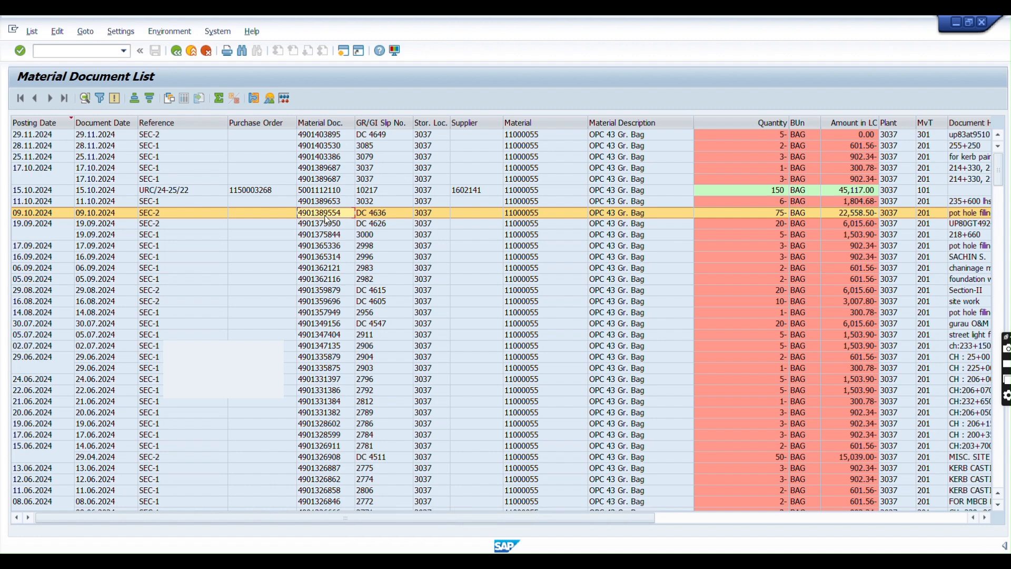
pyautogui.click(325, 212)
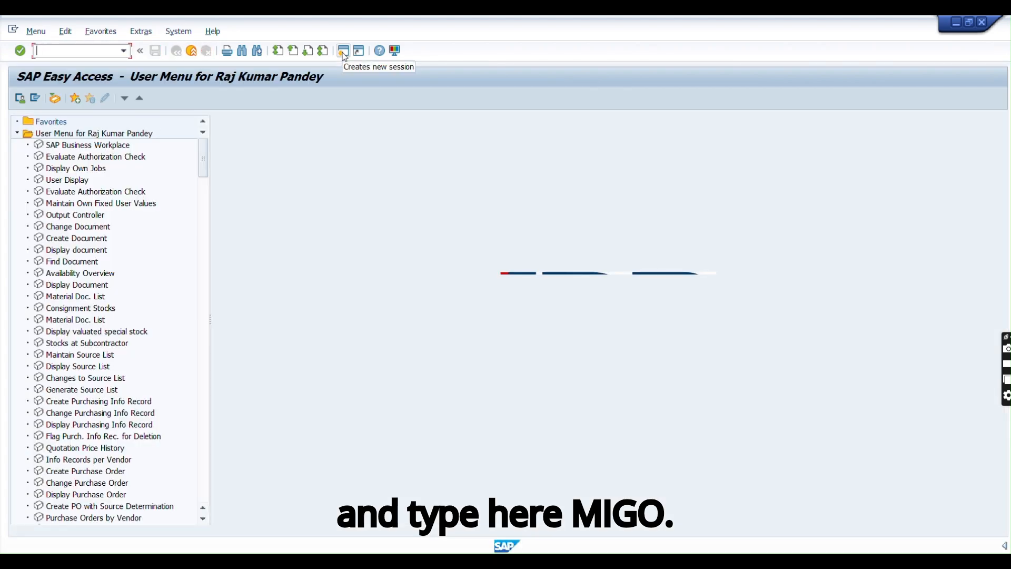
# Step: Start MIGO and choose Return Delivery against a material document
pyautogui.write('migo')
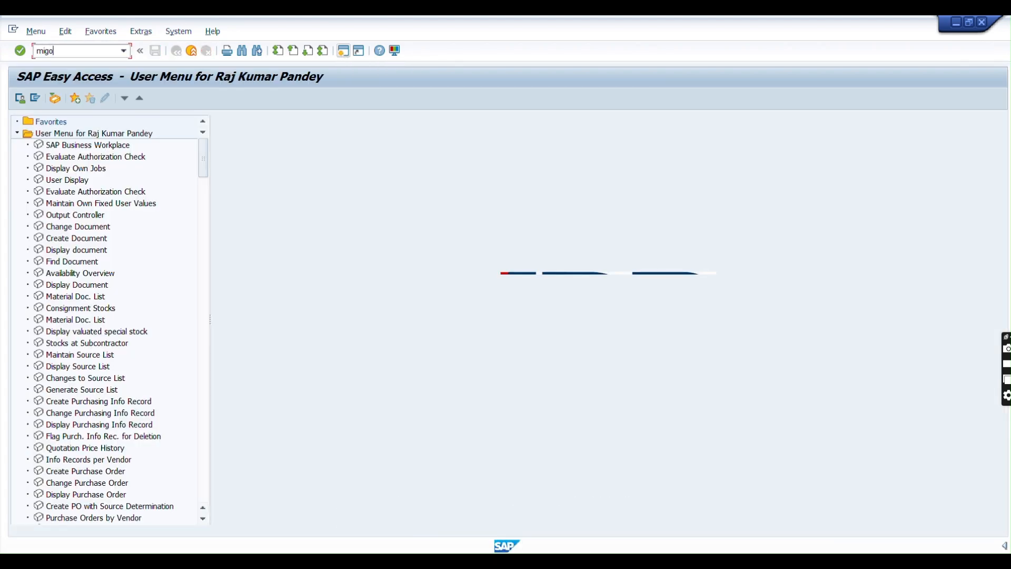
pyautogui.press('Enter')
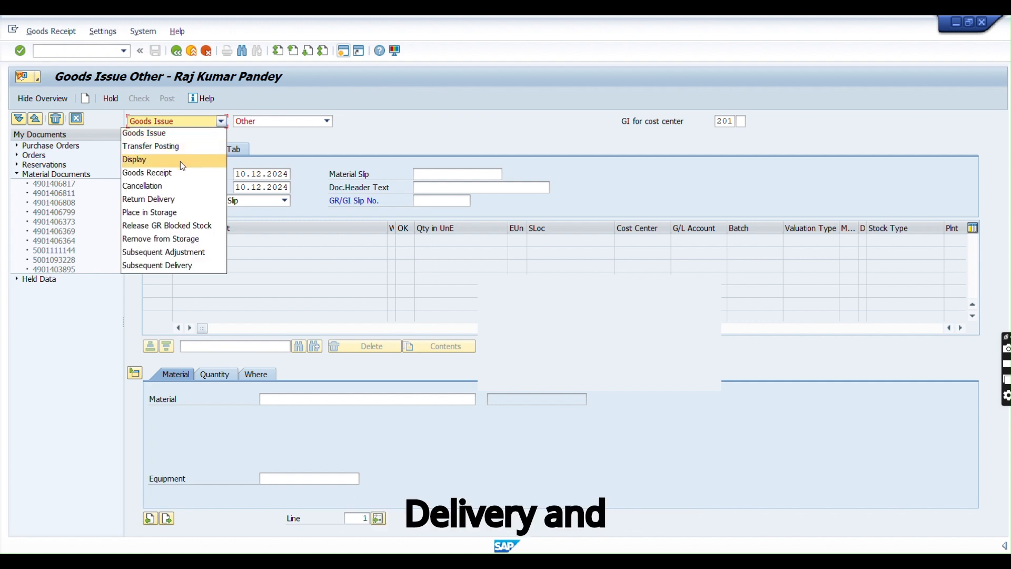
pyautogui.moveTo(174, 199)
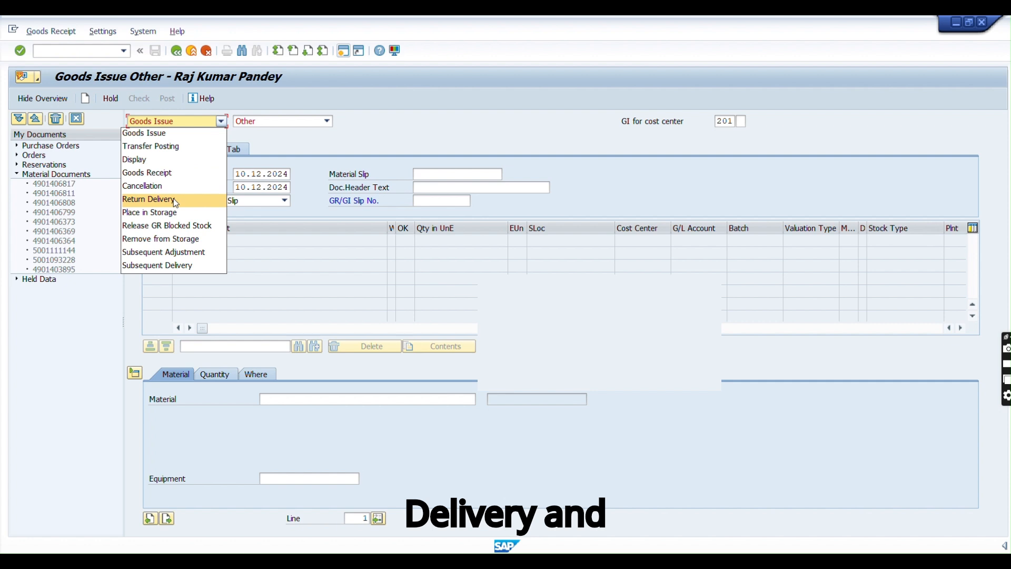
pyautogui.click(147, 199)
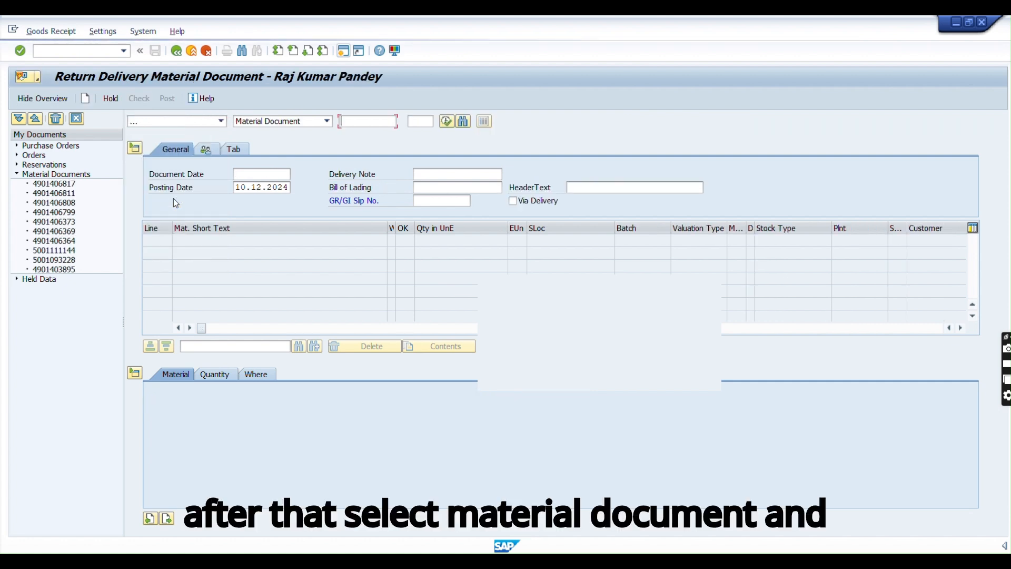
pyautogui.click(177, 121)
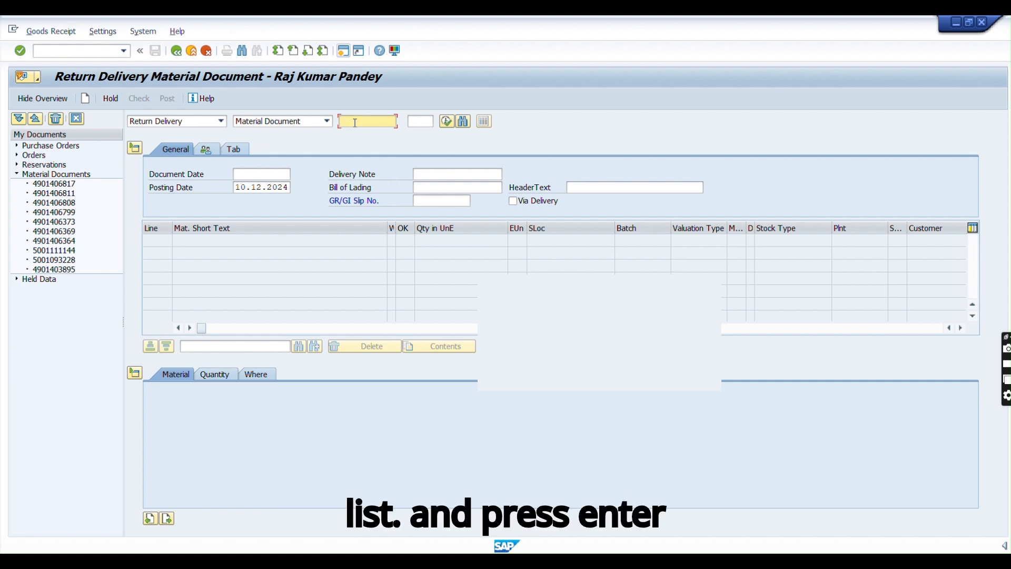
pyautogui.write('4901389554')
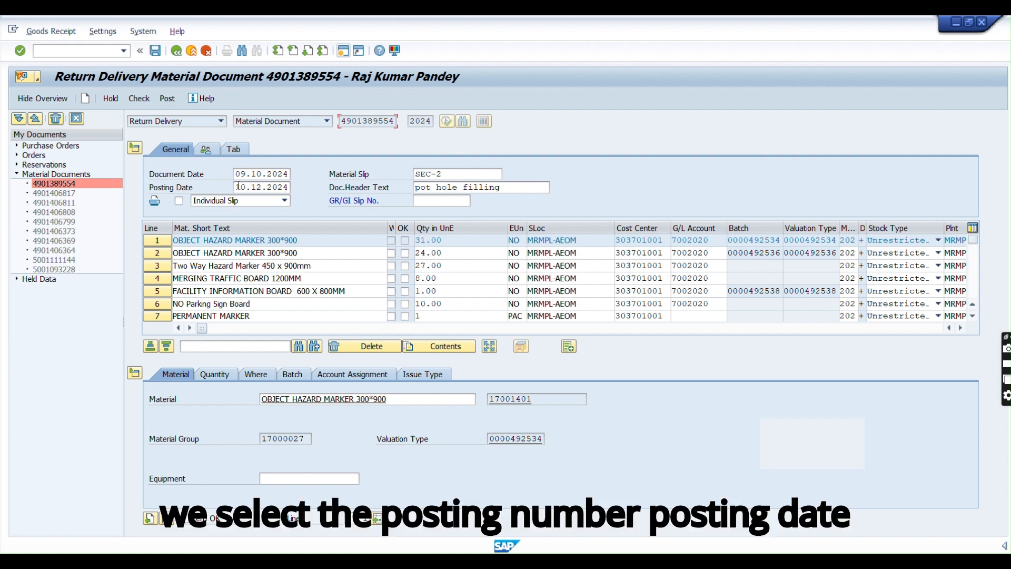
# Step: Overwrite the posting date with 05.12.2024 and clear the old header text
pyautogui.click(261, 188)
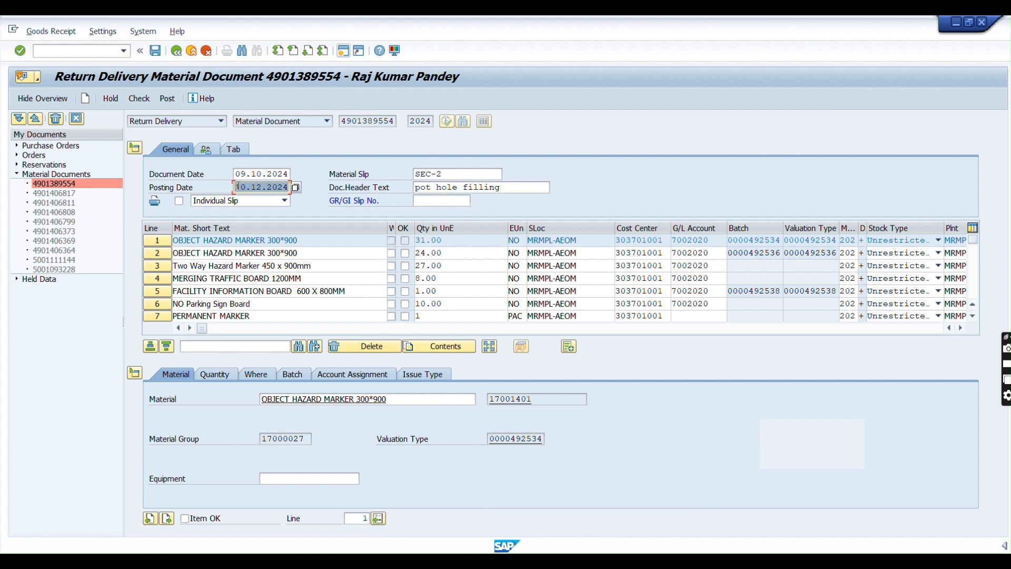
pyautogui.write('11.12')
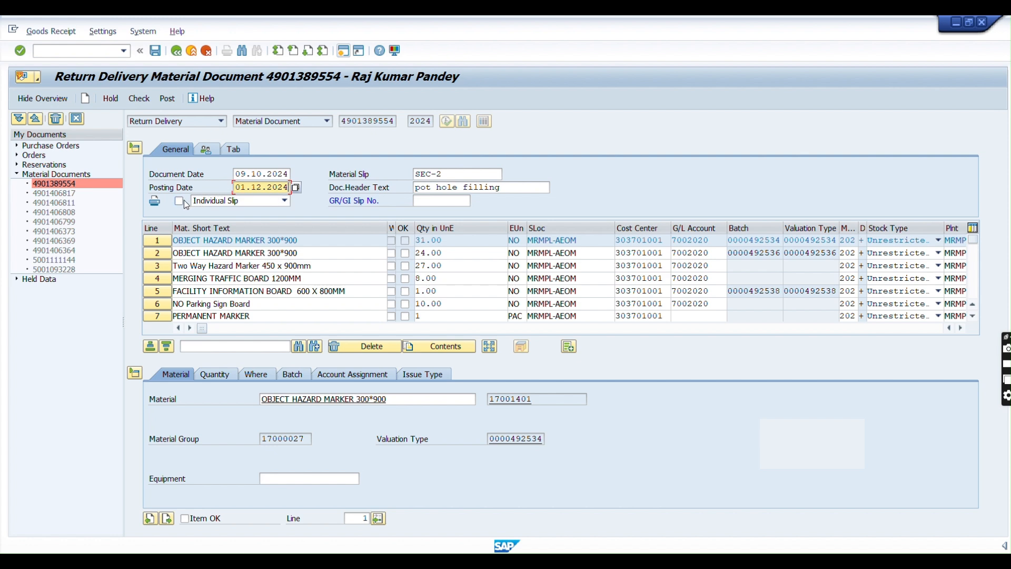
pyautogui.moveTo(179, 200)
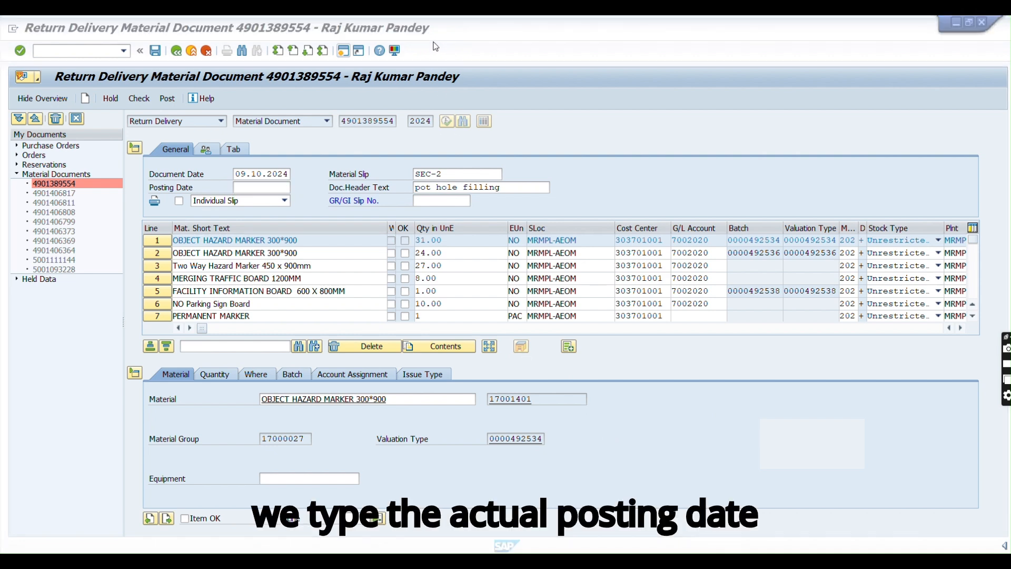
pyautogui.click(262, 188)
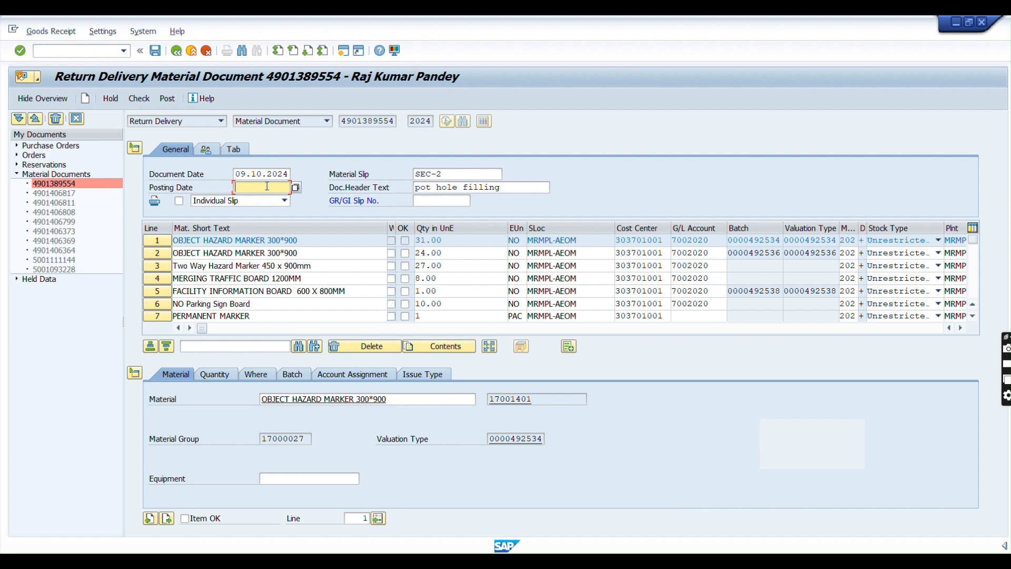
pyautogui.write('05.12.2024')
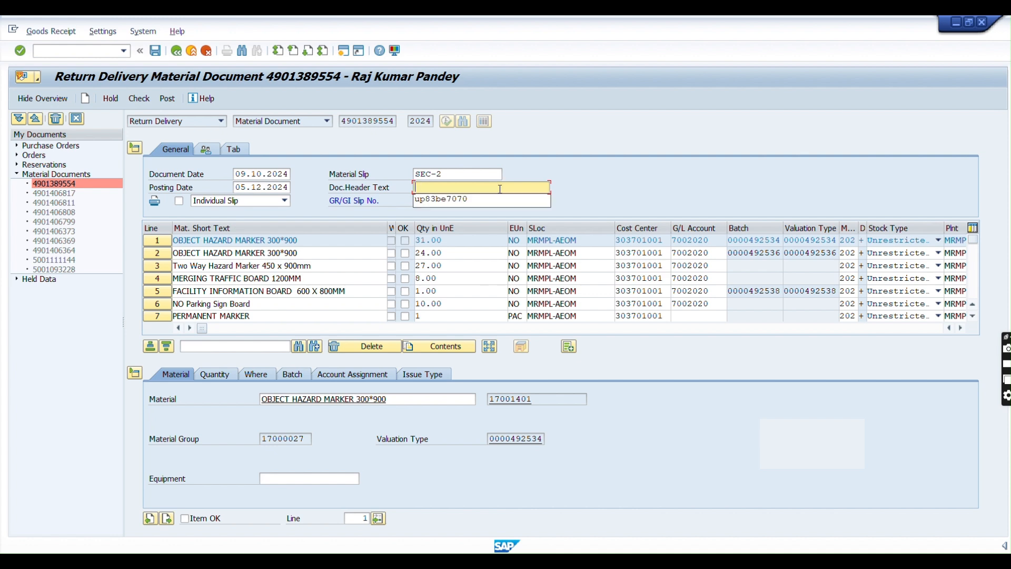
# Step: Enter header text 'return 10 bags to store' and move to the GR/GI slip number field
pyautogui.write('return')
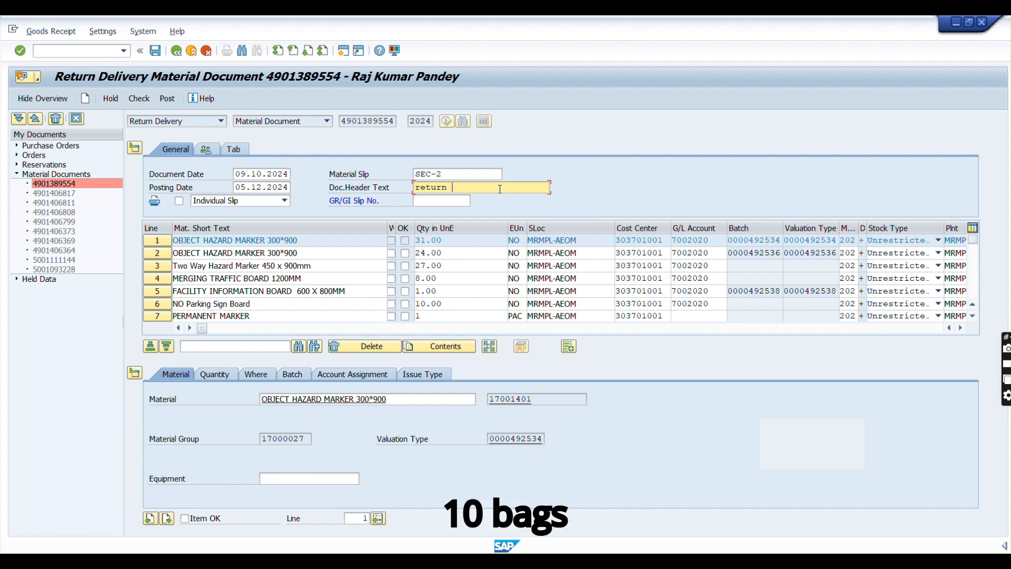
pyautogui.write('10')
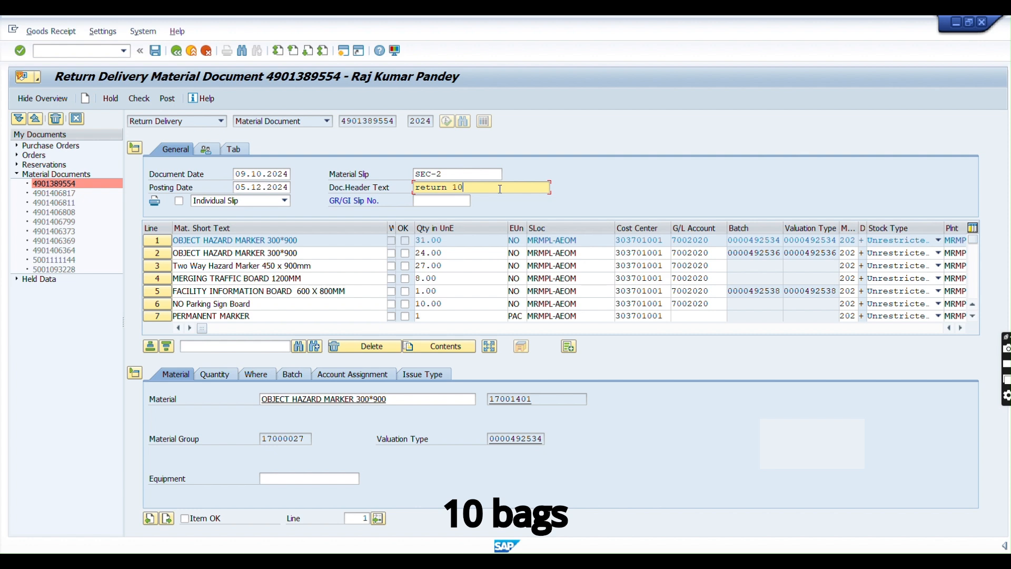
pyautogui.write('bags f')
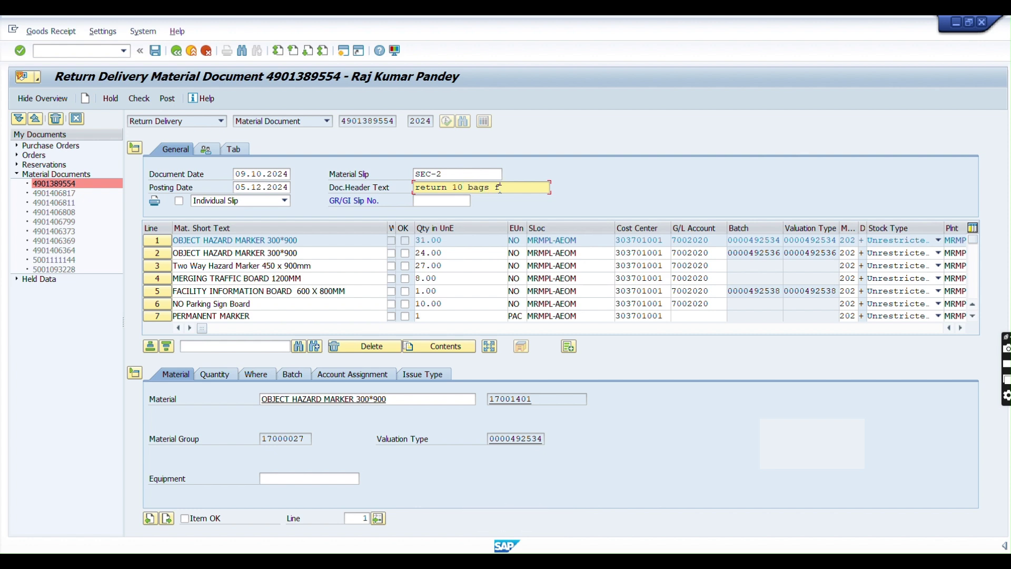
pyautogui.write('rom')
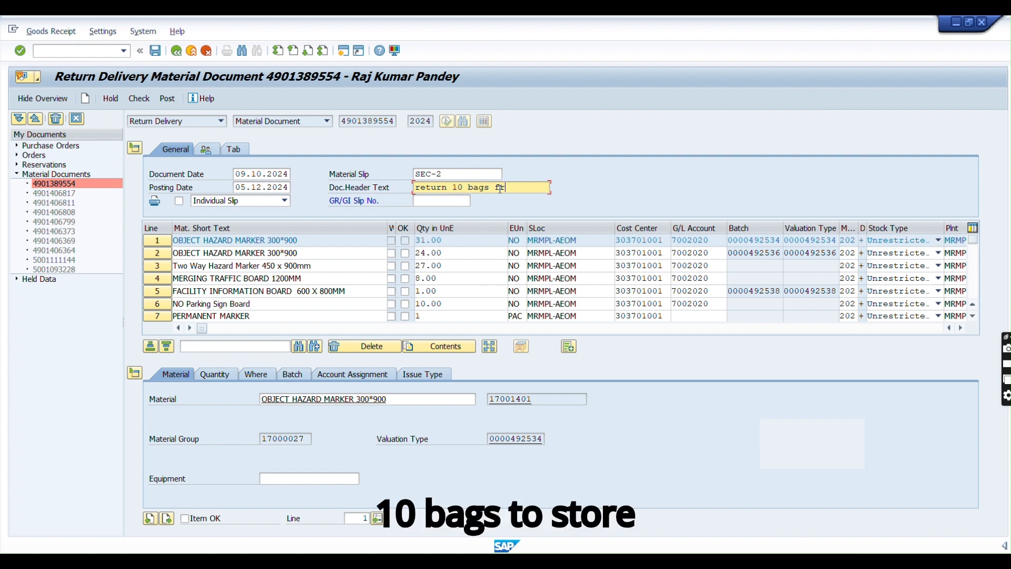
pyautogui.write('o')
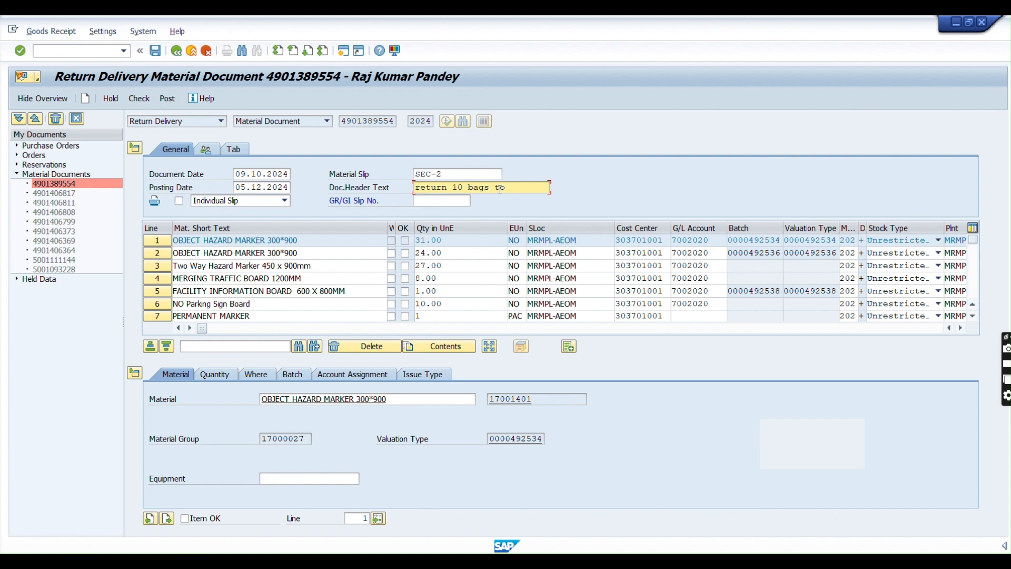
pyautogui.write('store')
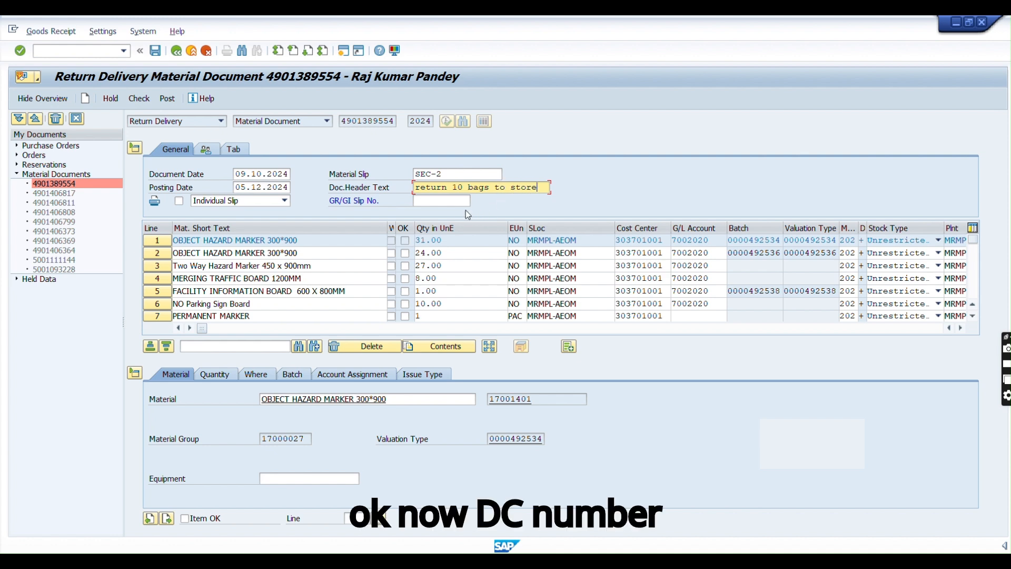
pyautogui.click(443, 200)
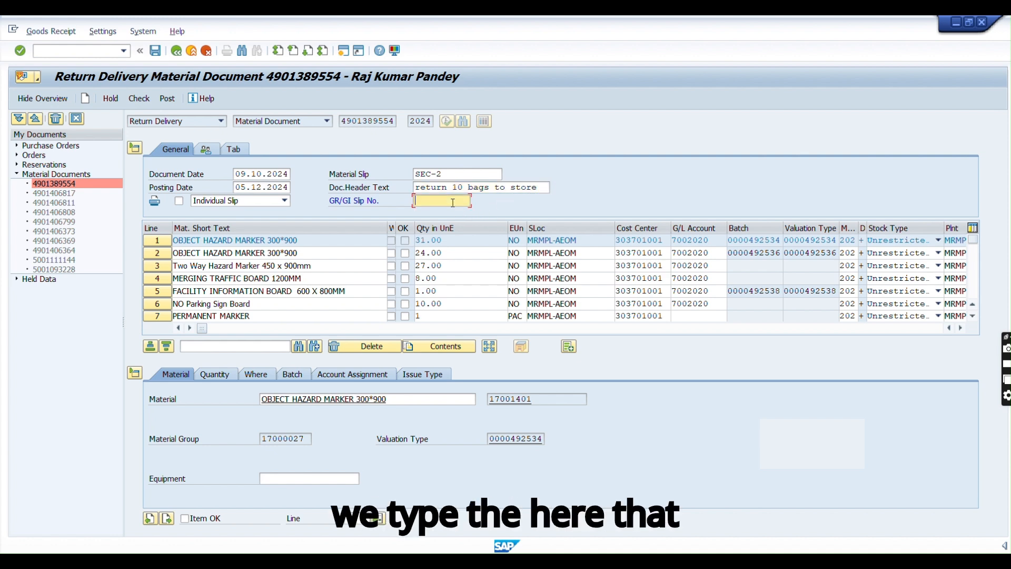